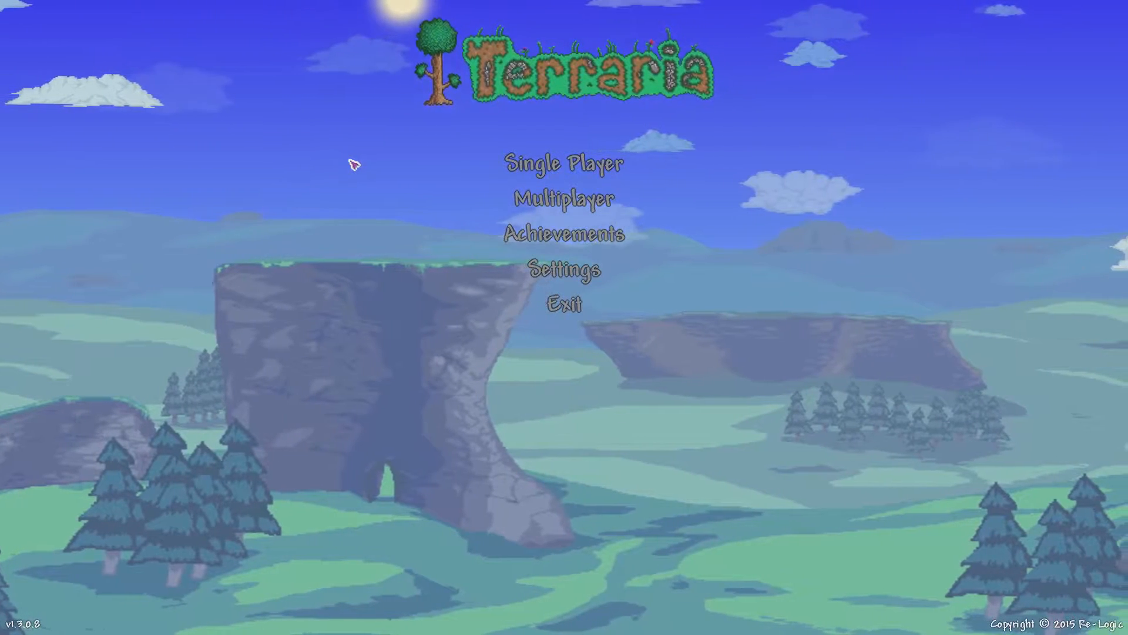
pyautogui.moveTo(588, 170)
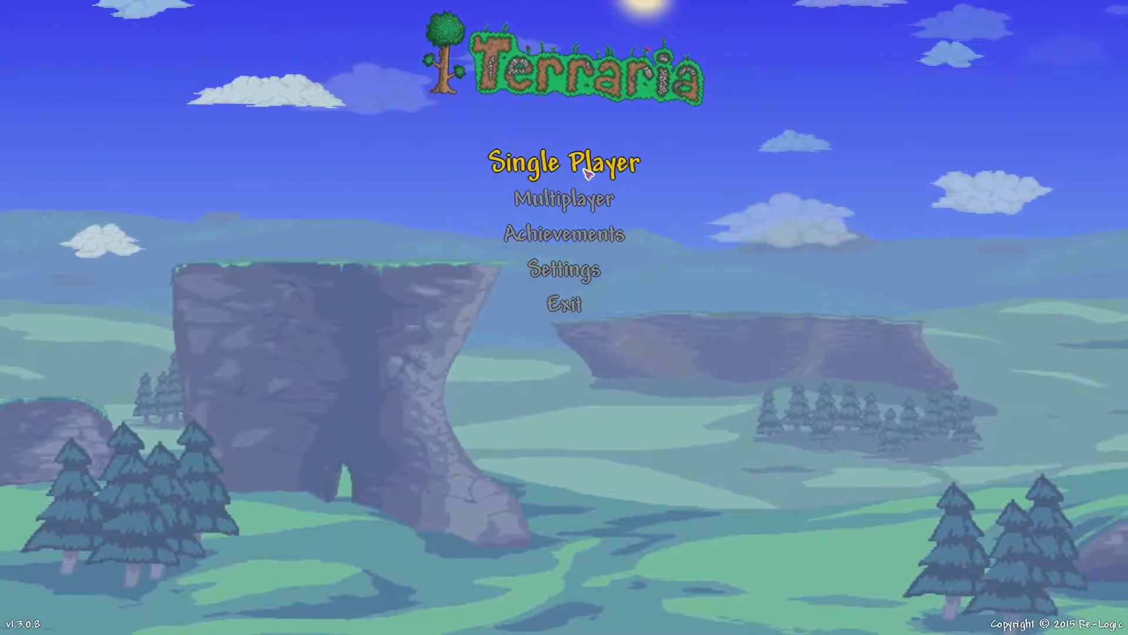
# Enter Single Player mode to reach the character selection list.
pyautogui.click(564, 162)
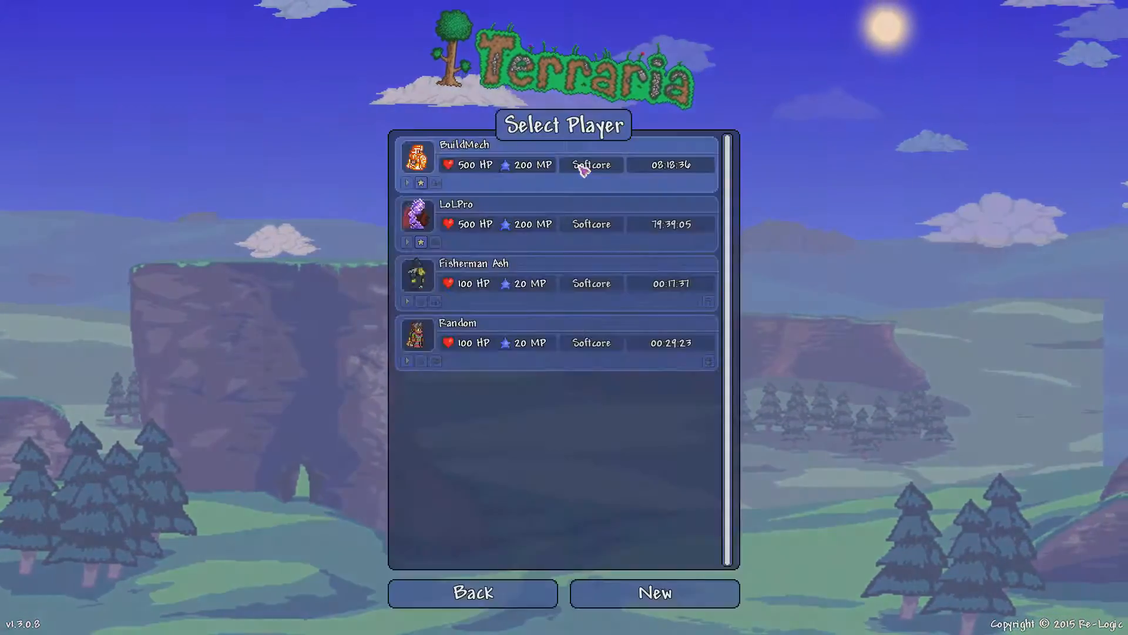
pyautogui.moveTo(407, 182)
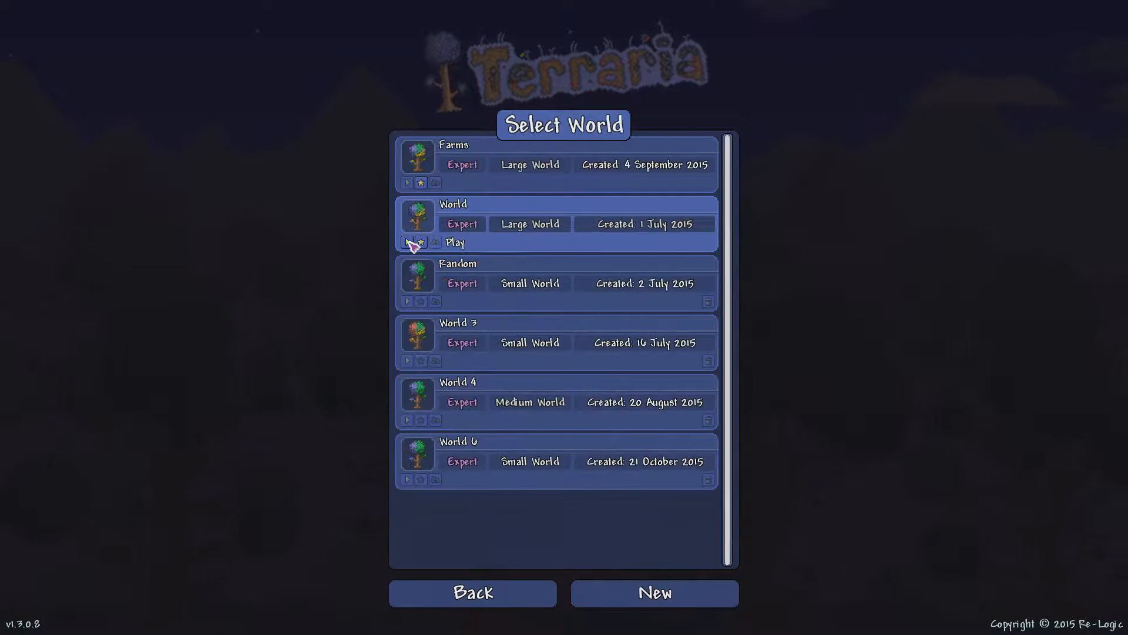
pyautogui.moveTo(409, 186)
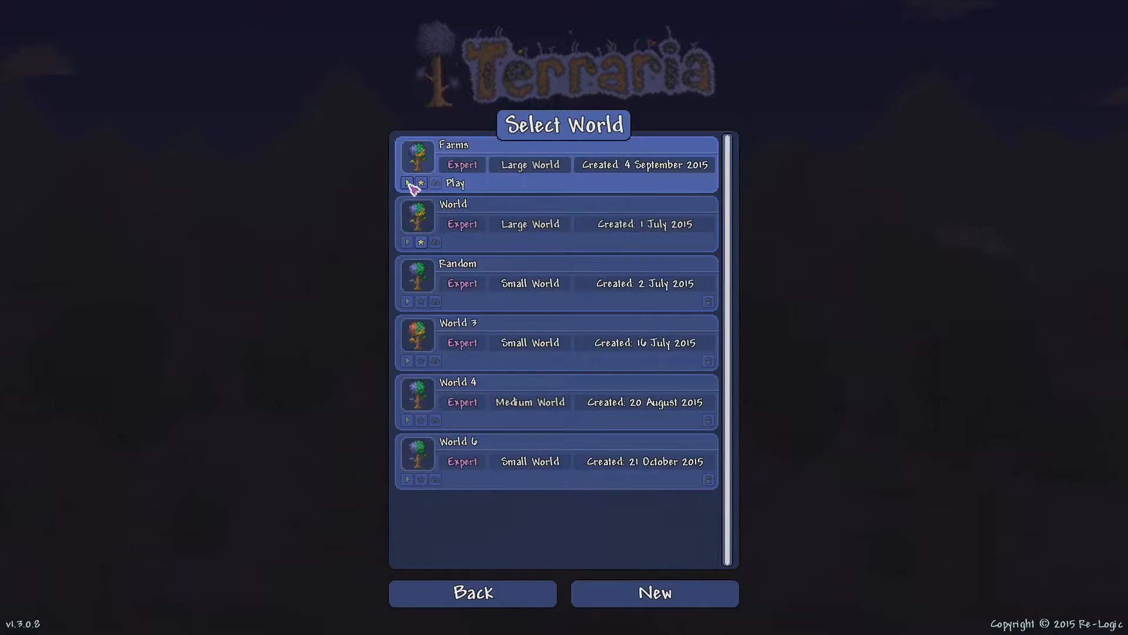
pyautogui.click(408, 182)
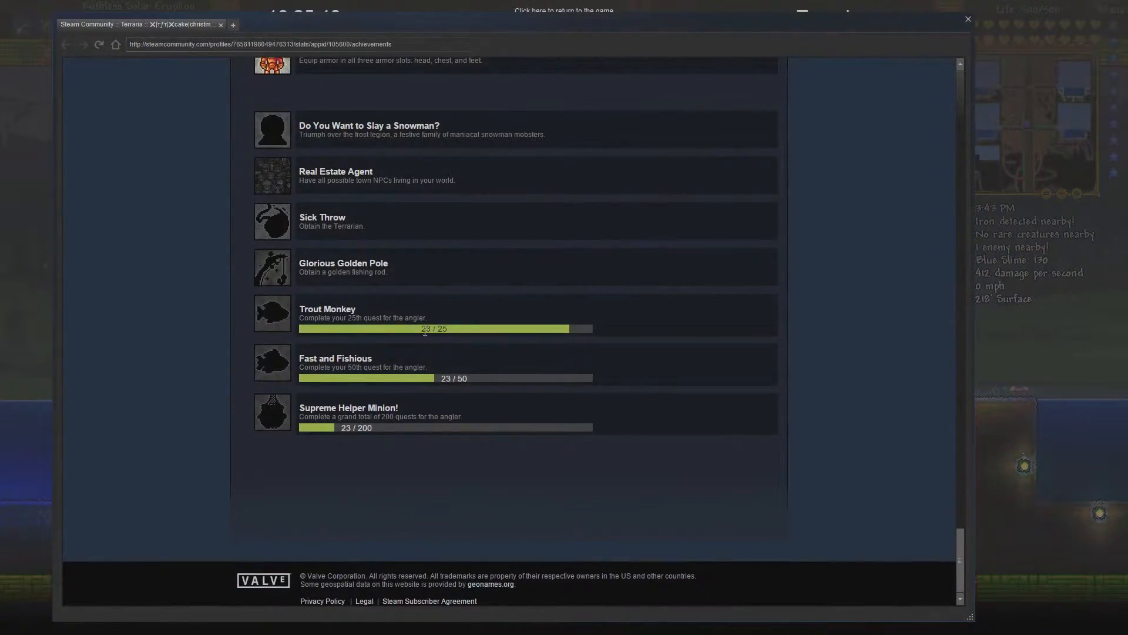
# Close the Steam overlay and return to the game on the sky island.
pyautogui.click(568, 10)
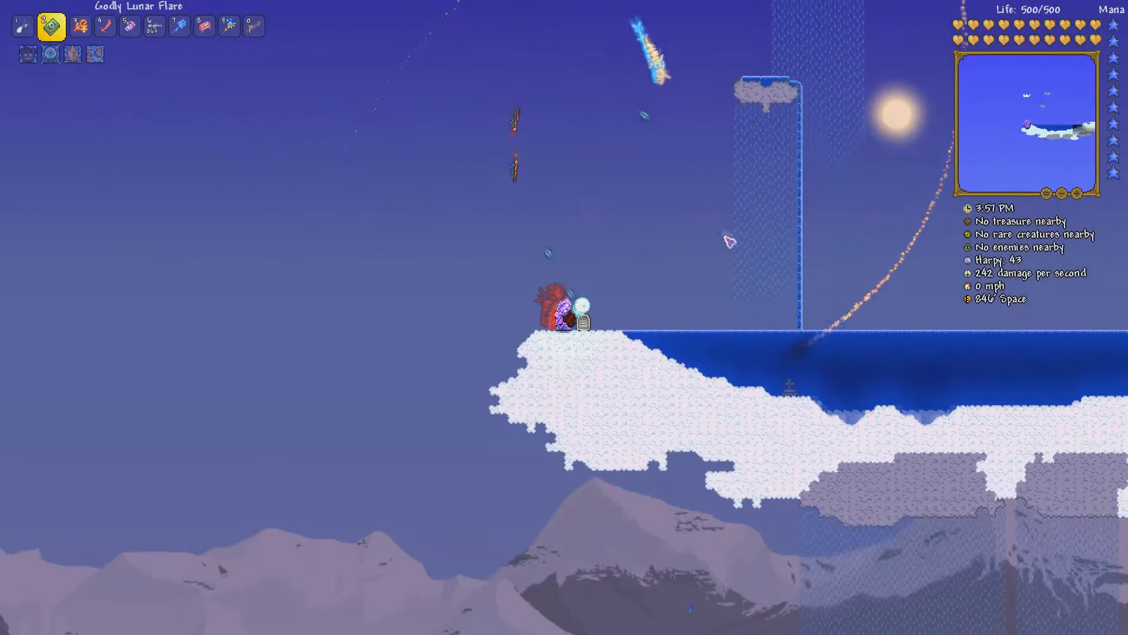
# Leave the sky island world to head back toward the angler in Farms.
pyautogui.click(245, 27)
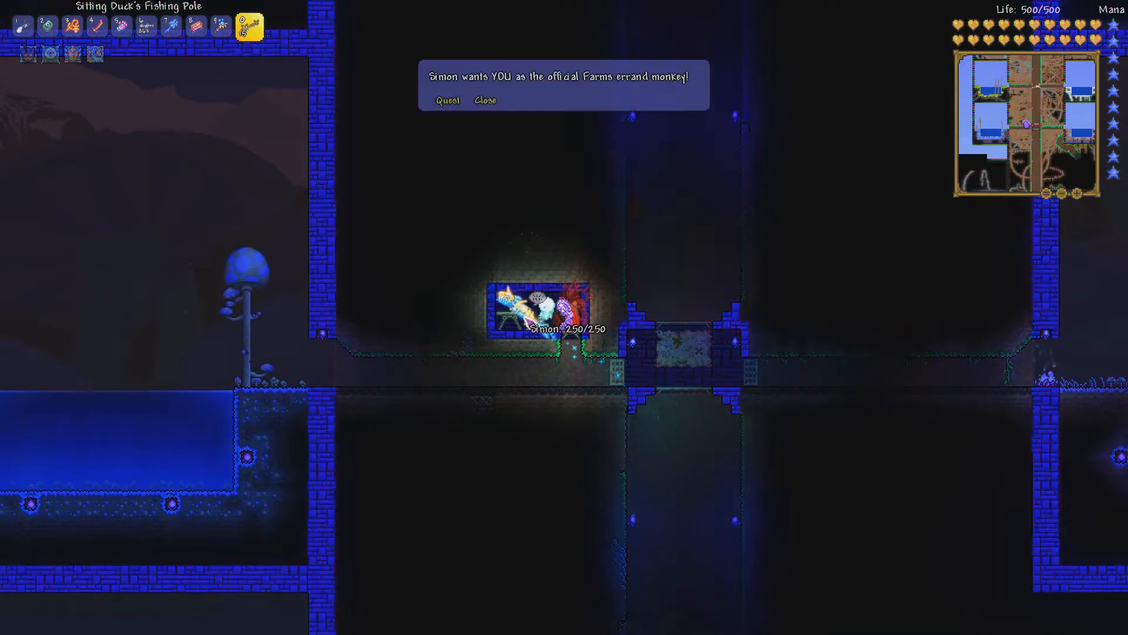
# Hand the quest fish to the angler, unlocking Trout Monkey, then dismiss his reply.
pyautogui.click(445, 99)
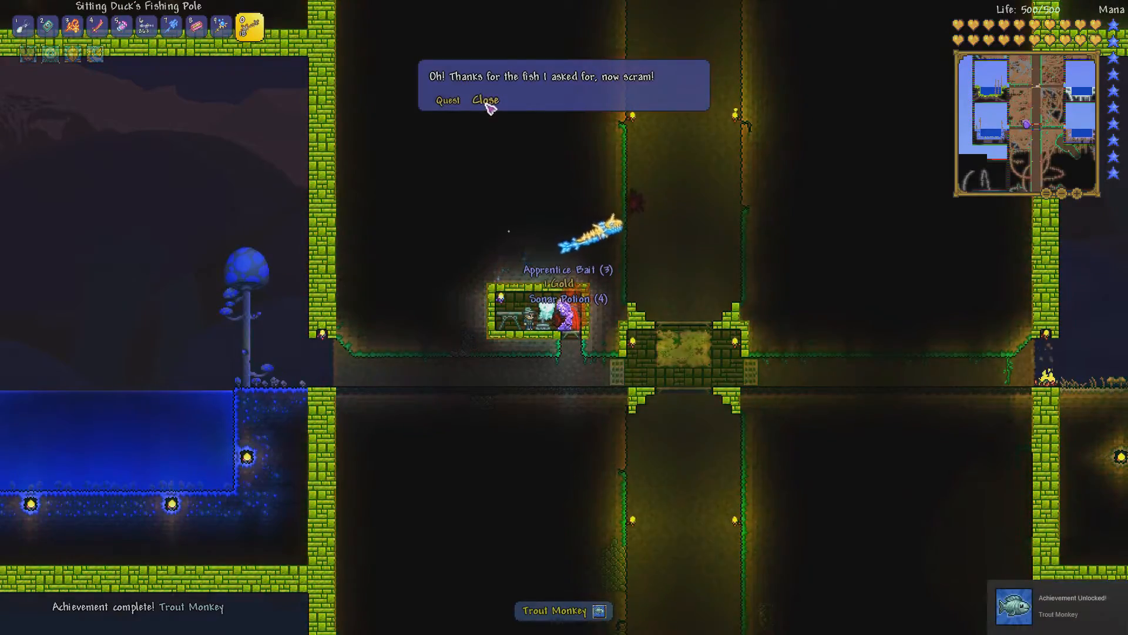
pyautogui.click(487, 98)
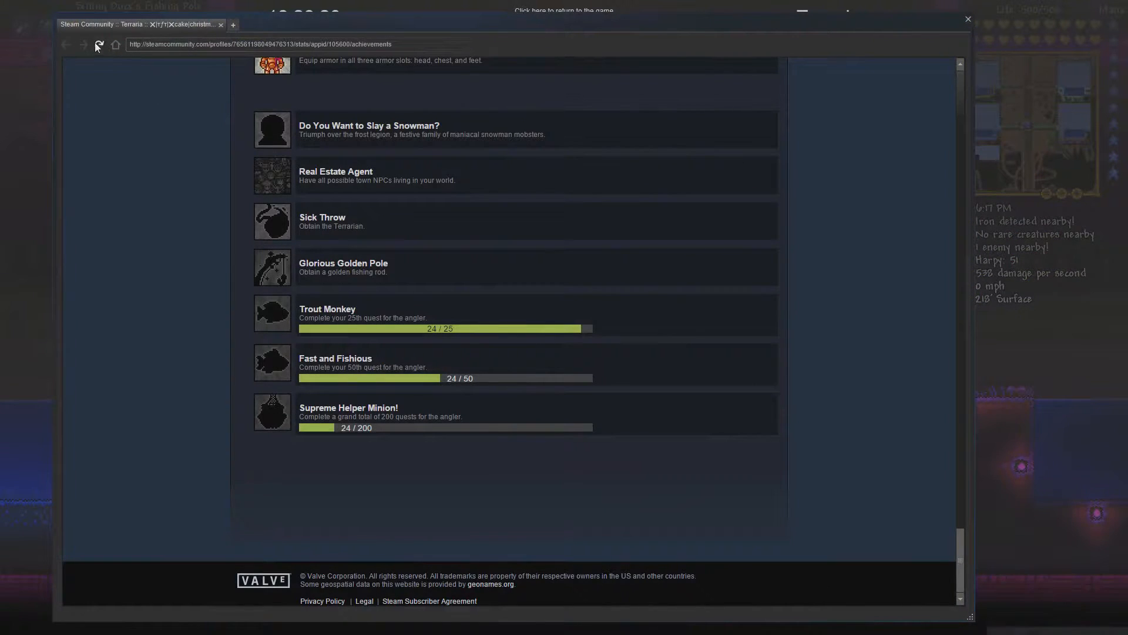
# Reload the Steam achievements page showing Trout Monkey unlocked, then close the overlay.
pyautogui.click(100, 45)
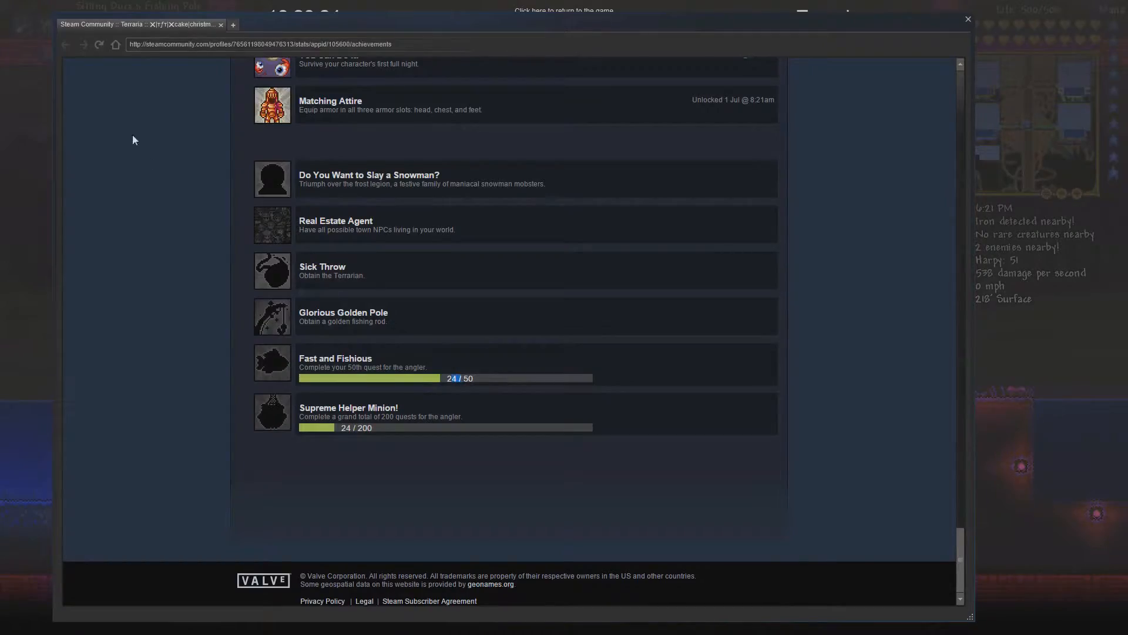
pyautogui.click(568, 10)
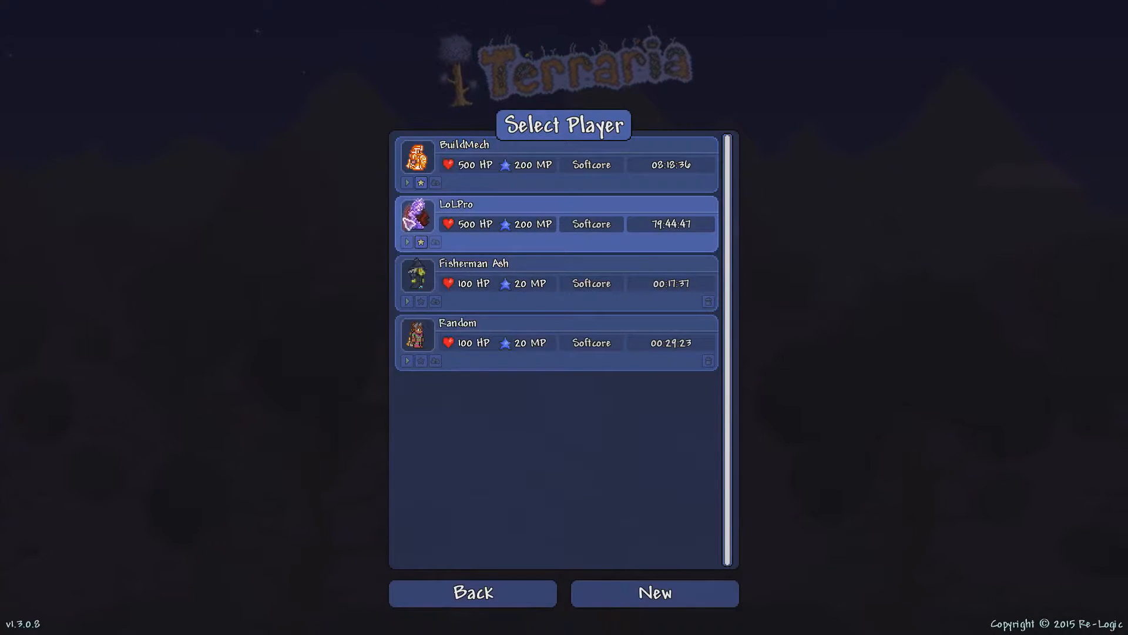
pyautogui.moveTo(408, 362)
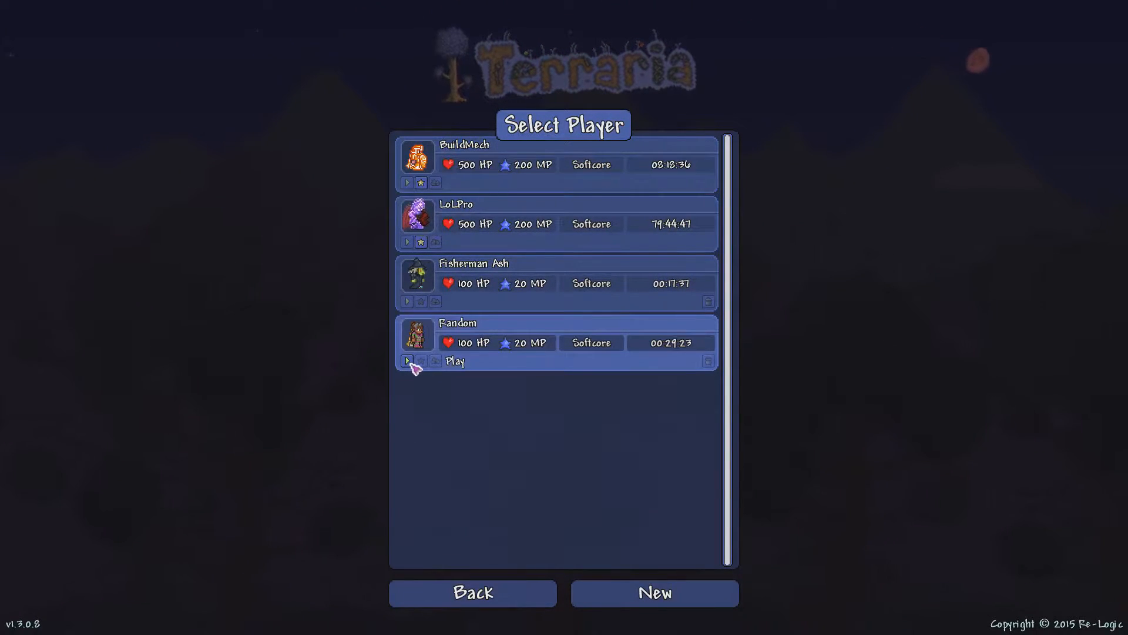
# Start playing as the character named Random.
pyautogui.click(406, 361)
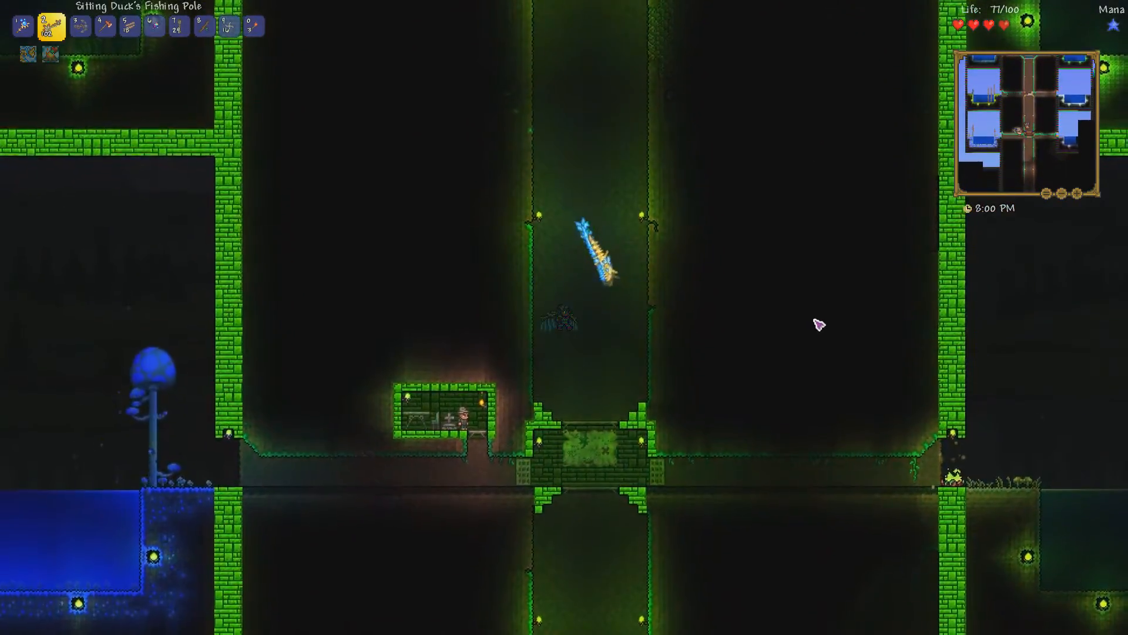
# Open the inventory while standing near the angler's hut by the pond.
pyautogui.press('Esc')
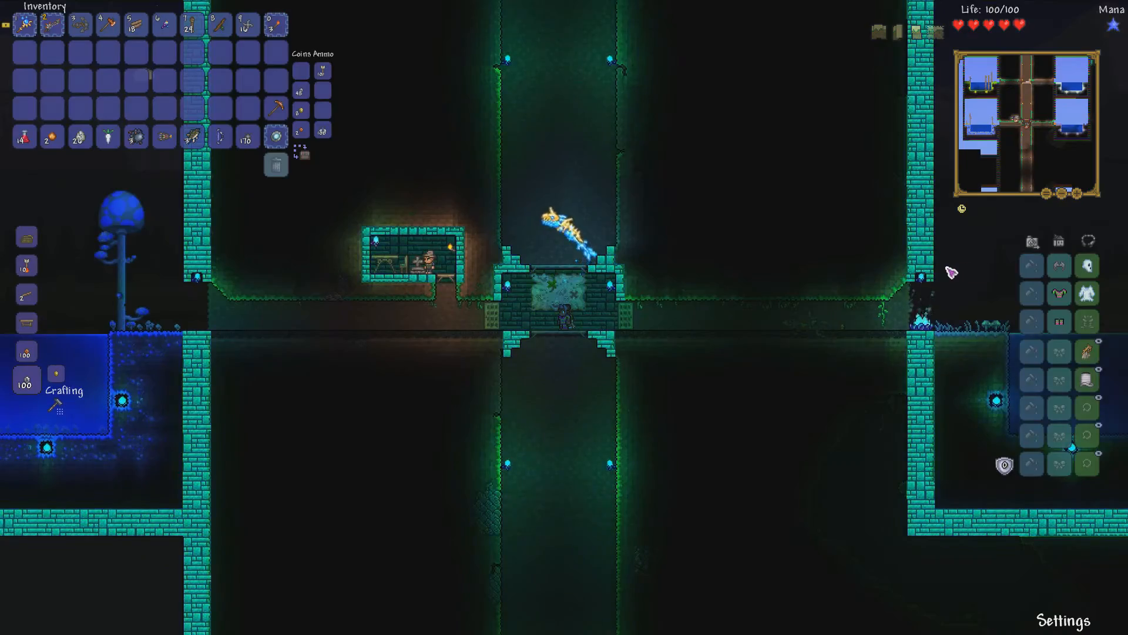